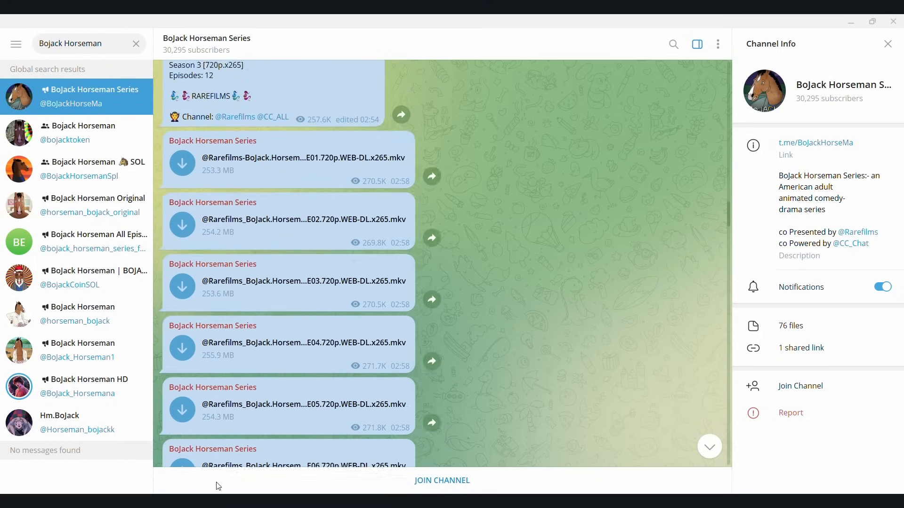
# Create the StealStorage project folder on the desktop with mkdir in PowerShell
pyautogui.scroll(-3)
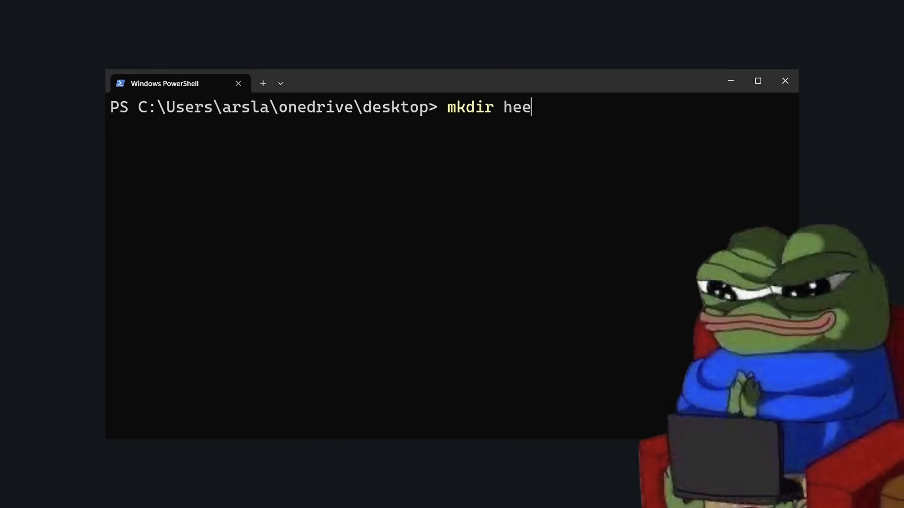
pyautogui.press('Enter')
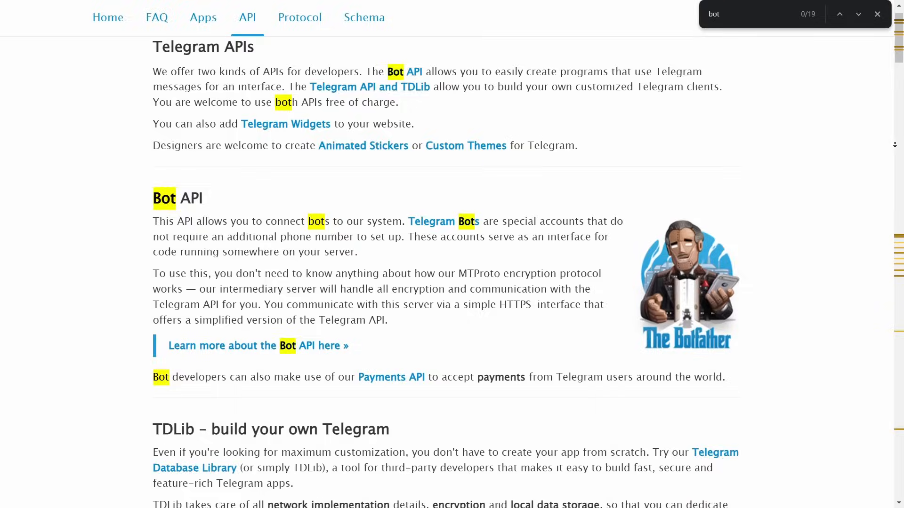
pyautogui.scroll(-3)
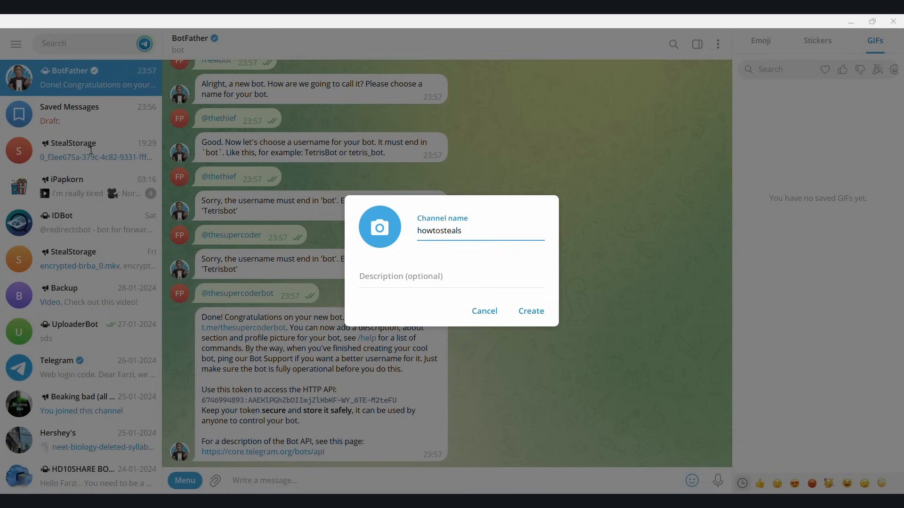
pyautogui.write('torage')
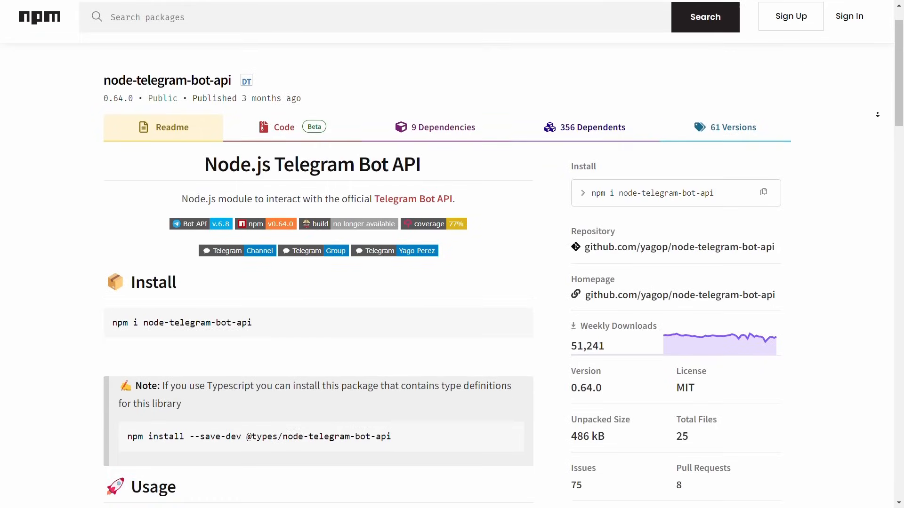
# Scroll the node-telegram-bot-api npm page down to its Install and Usage sections
pyautogui.scroll(-3)
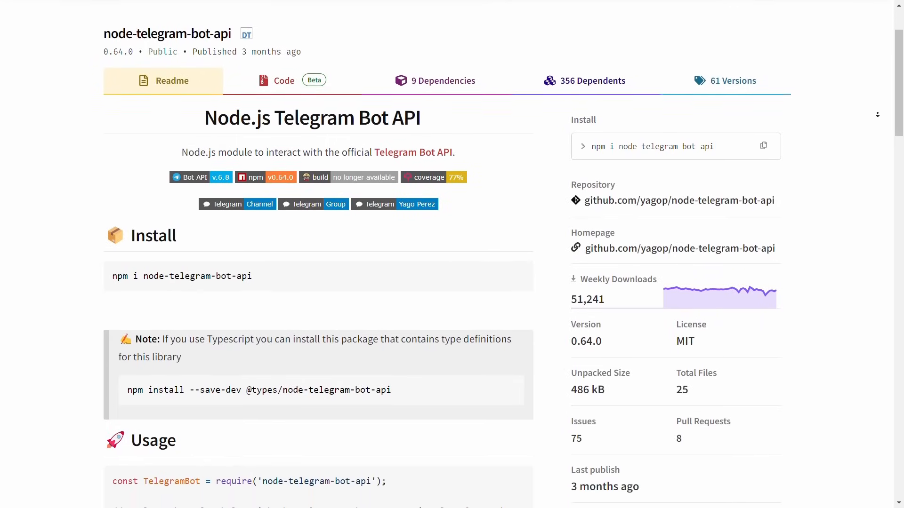
pyautogui.scroll(-3)
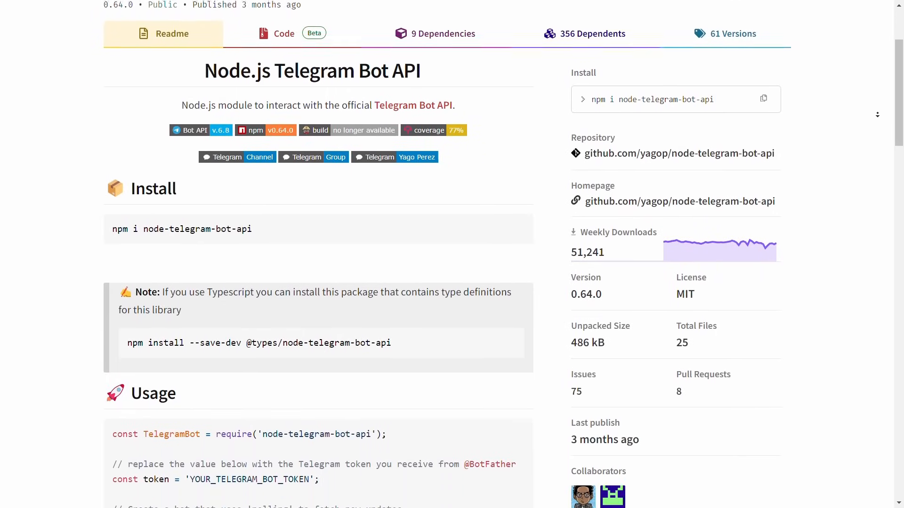
pyautogui.scroll(-3)
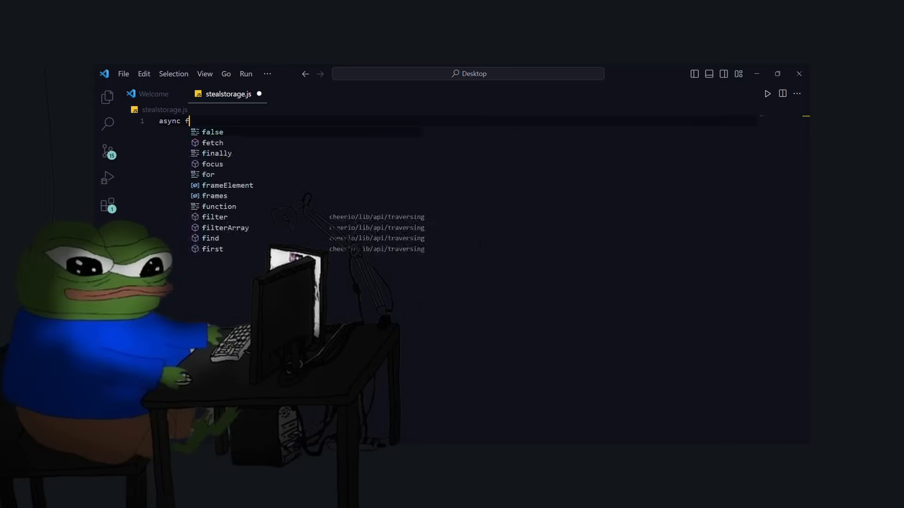
# Type 'async function stealStorage(file)' on line 1 of stealstorage.js
pyautogui.write('function stealStorage(file)')
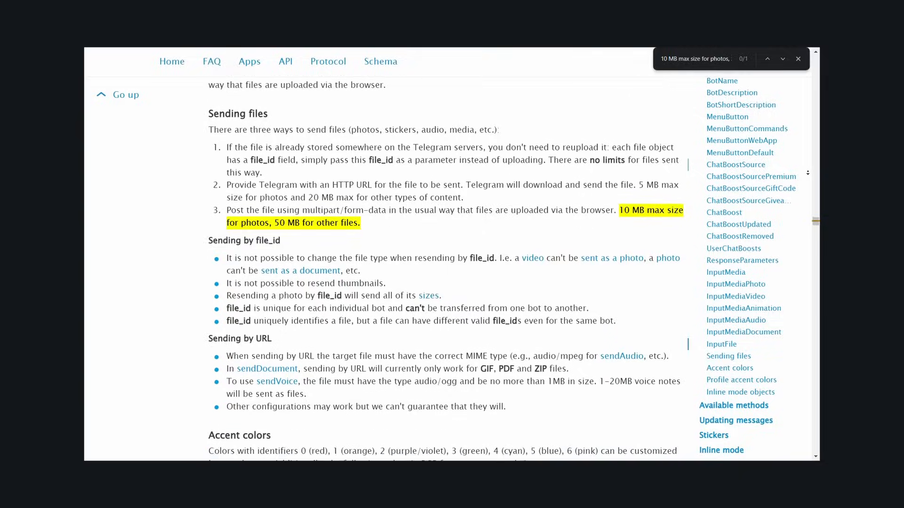
# Review the Bot API 50 MB file limit, then the tdlib telegram-bot-api README
pyautogui.scroll(-3)
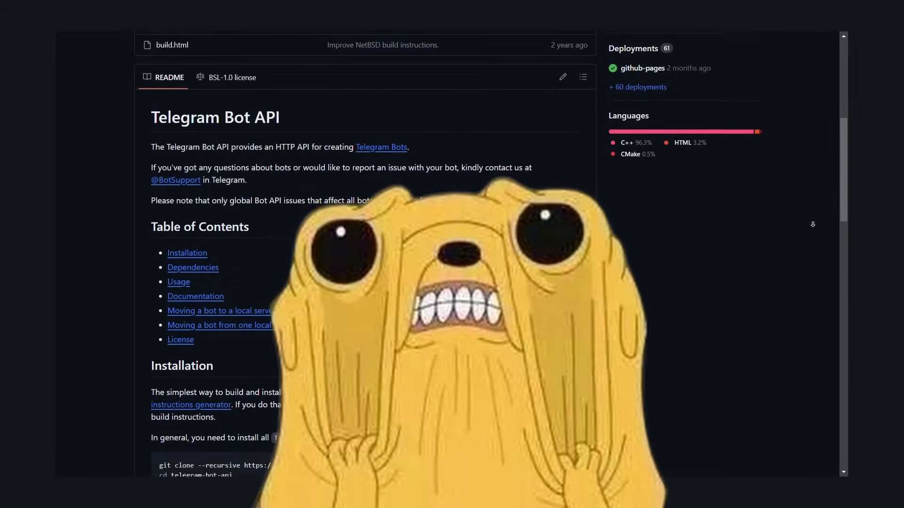
pyautogui.scroll(-3)
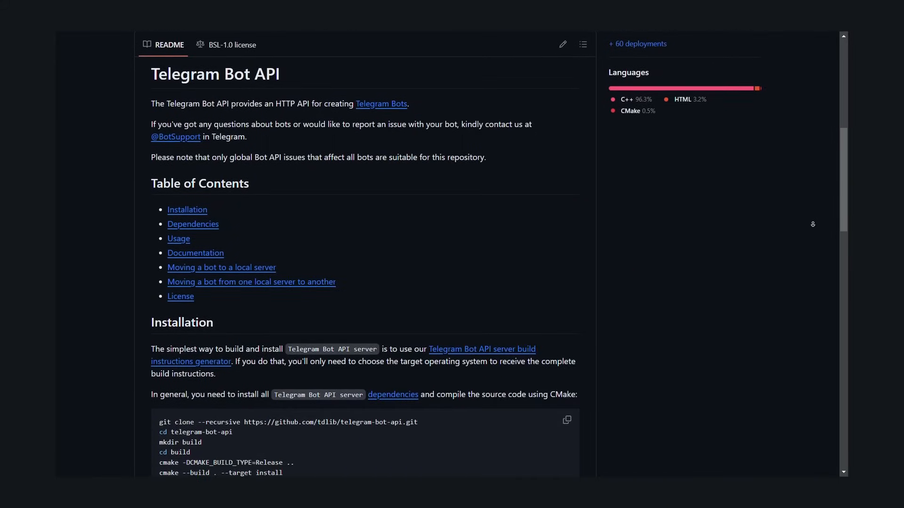
pyautogui.scroll(-3)
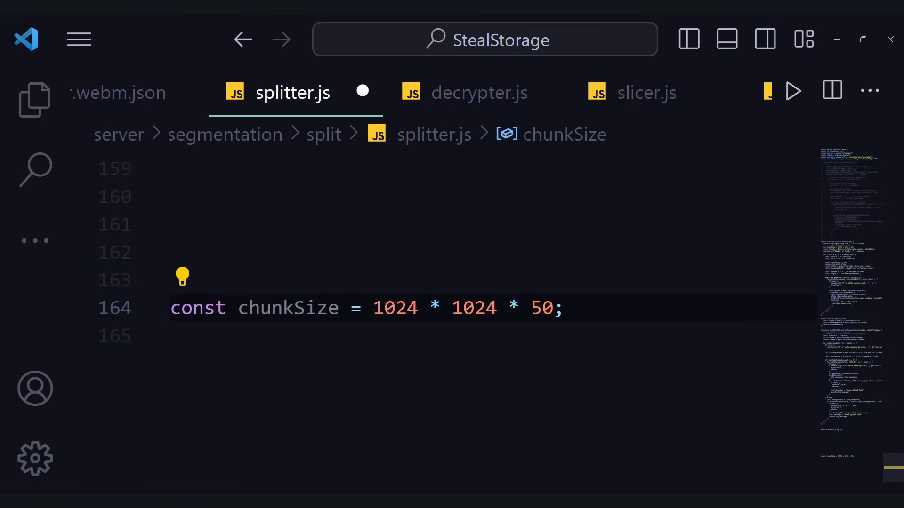
# Change chunkSize in splitter.js to 1024 * 1024 * 20
pyautogui.write('20')
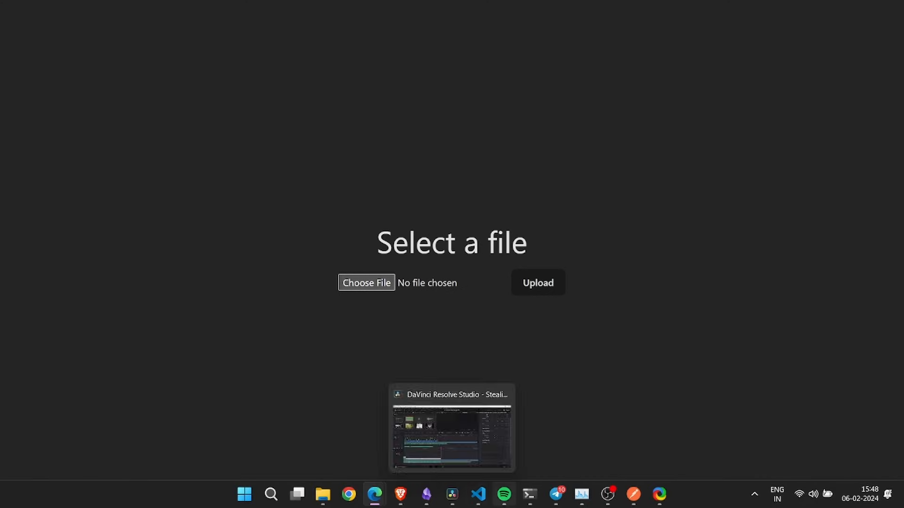
# Choose the splitter.js recording from Videos > Captures in the upload form
pyautogui.click(366, 282)
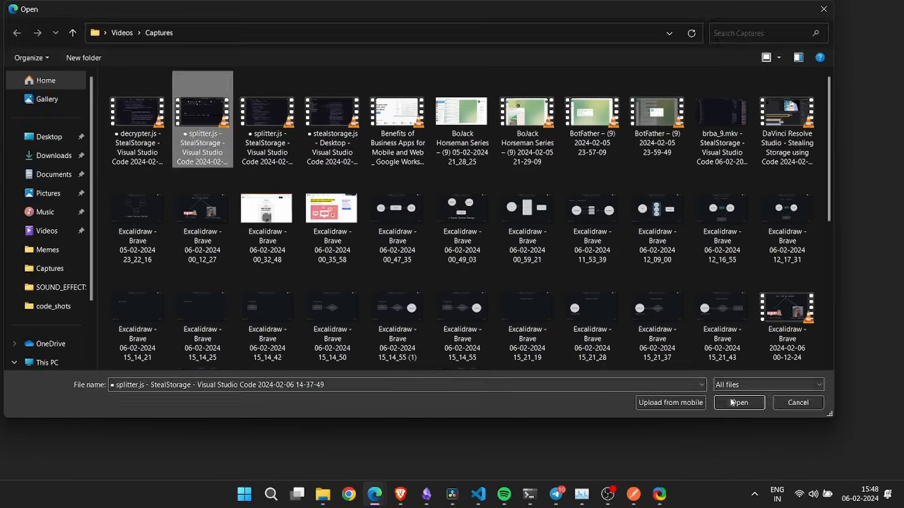
pyautogui.click(739, 402)
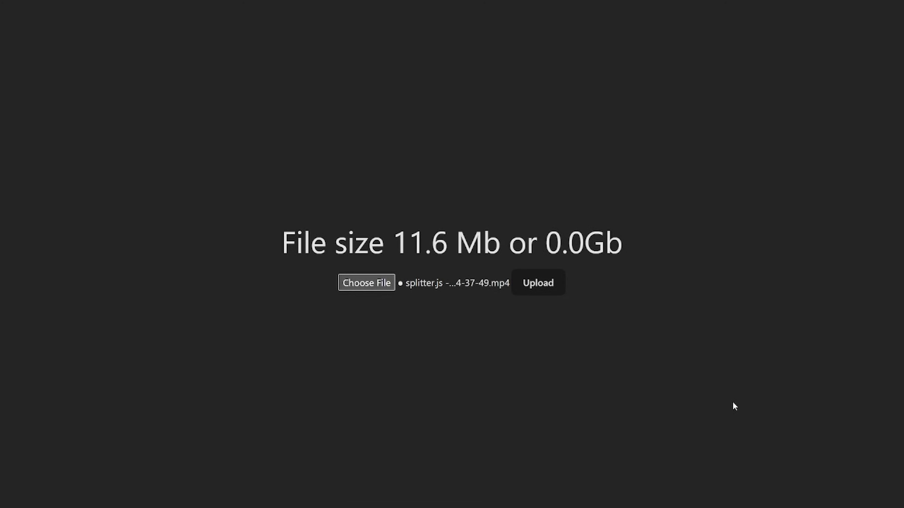